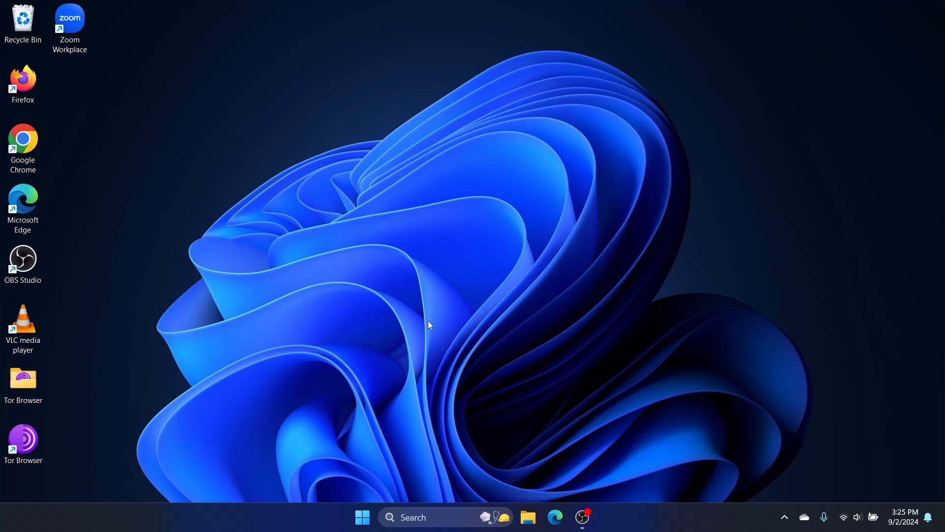
{"action": "mouse_move", "coordinate": [231, 369]}
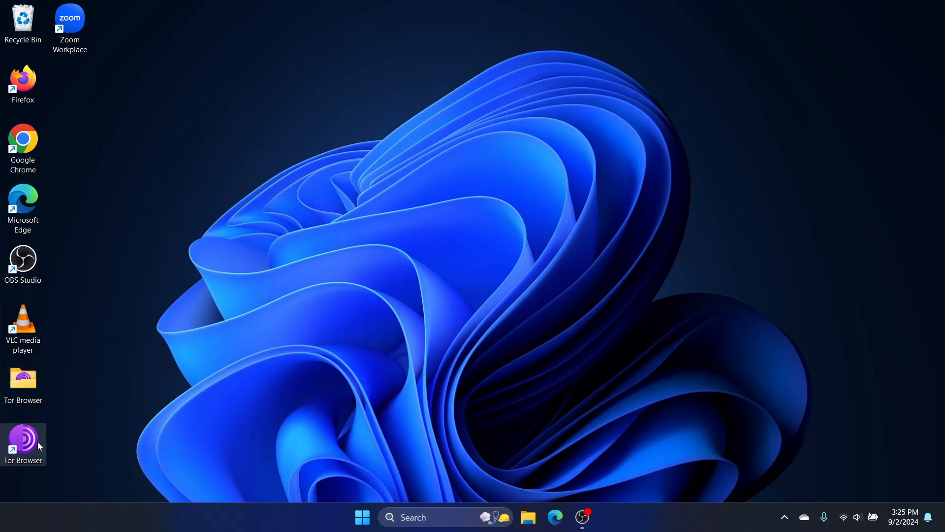
{"action": "mouse_move", "coordinate": [31, 446]}
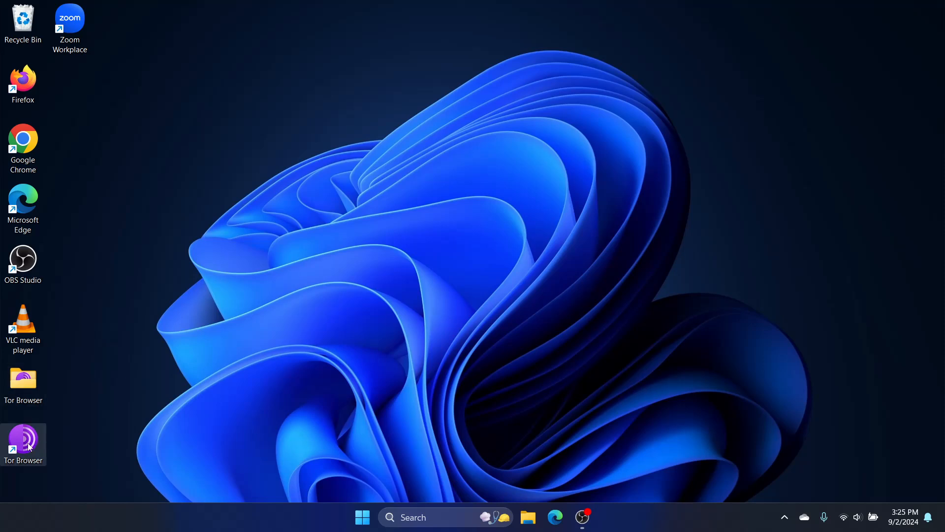
Bring up the full classic context menu for the Tor Browser desktop shortcut
{"action": "right_click", "coordinate": [23, 444]}
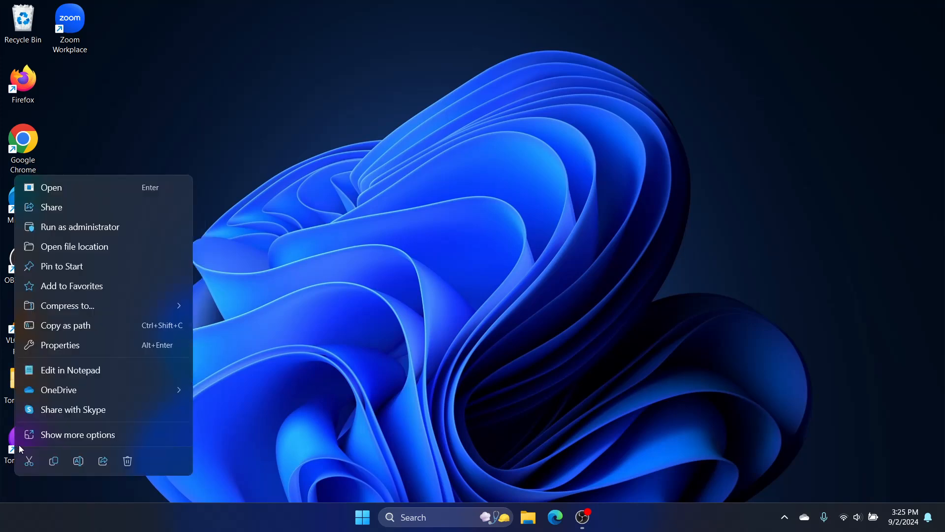
{"action": "left_click", "coordinate": [77, 434]}
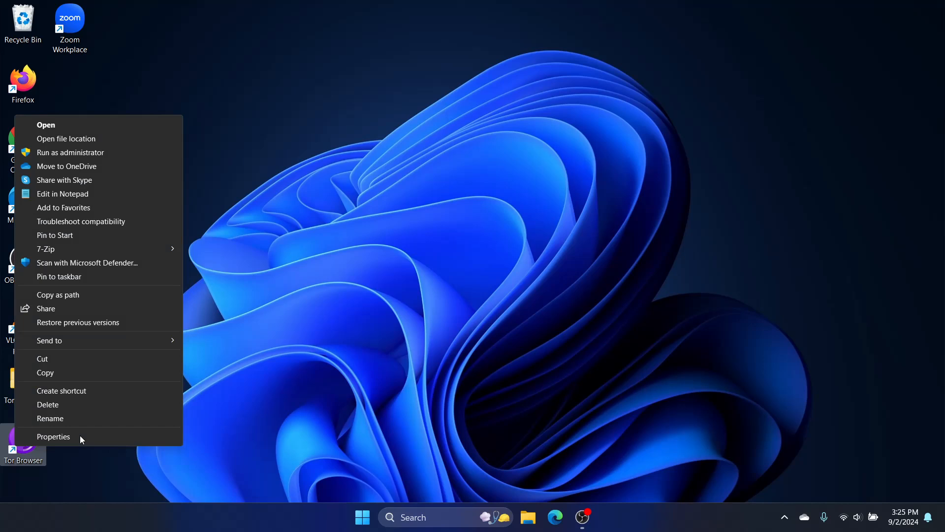
{"action": "mouse_move", "coordinate": [117, 153]}
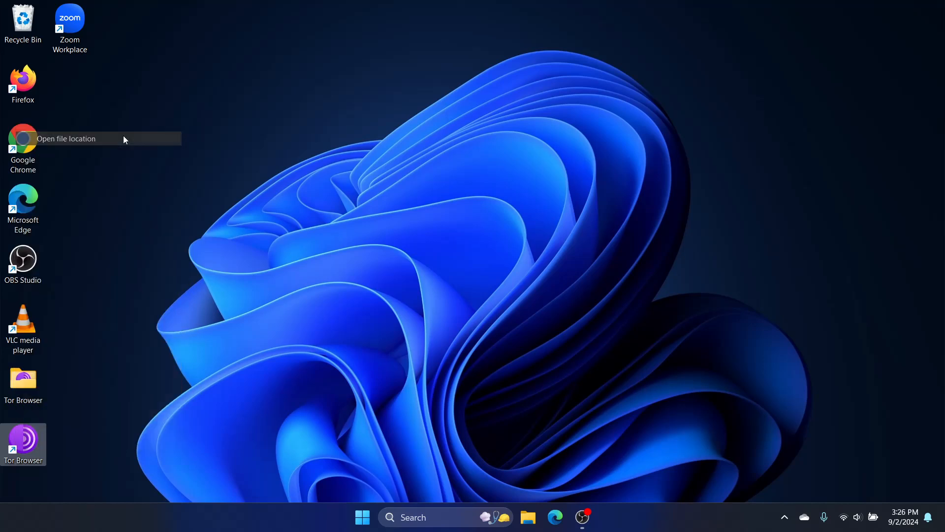
Delete the Browser folder and Tor Browser shortcut from the Tor Browser folder
{"action": "left_click", "coordinate": [65, 139]}
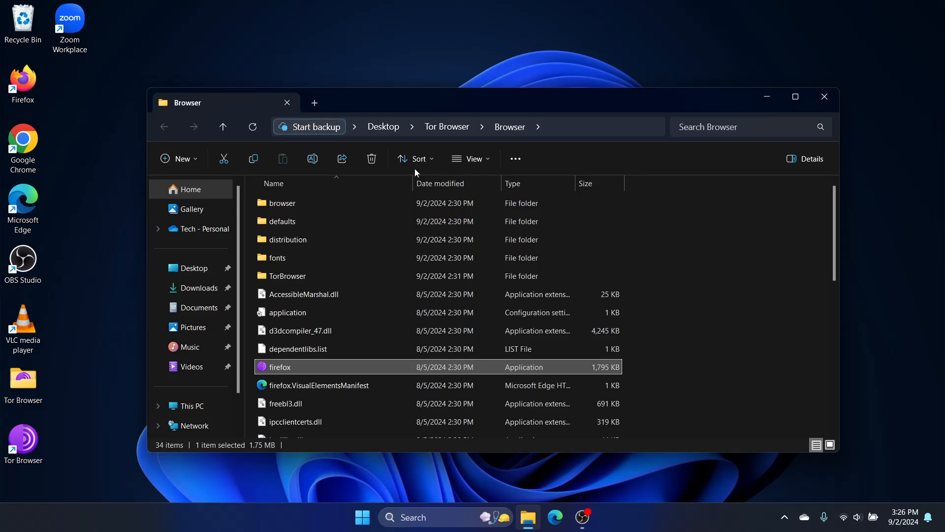
{"action": "mouse_move", "coordinate": [448, 127]}
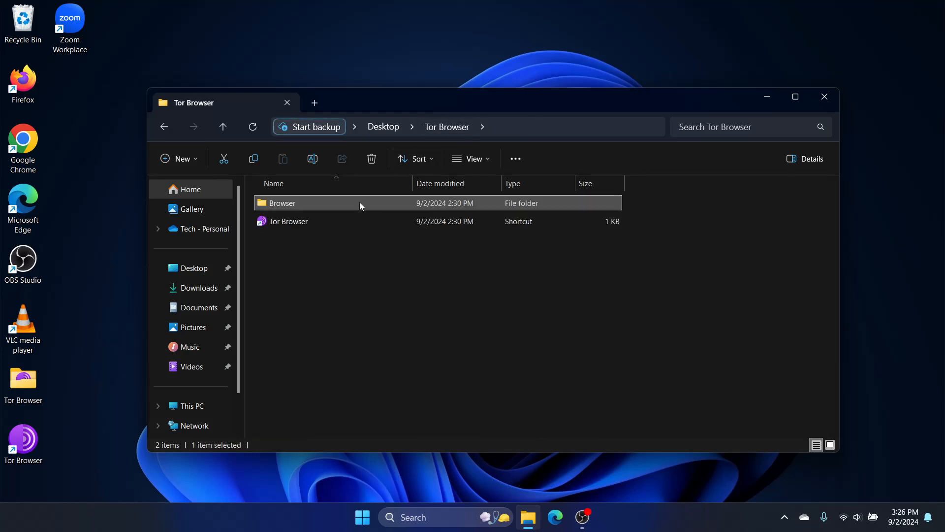
{"action": "mouse_move", "coordinate": [360, 204]}
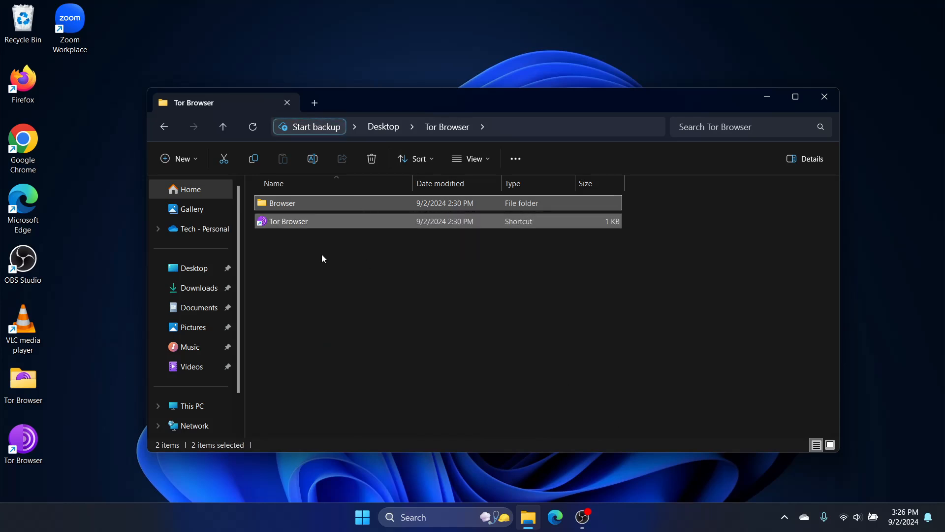
{"action": "right_click", "coordinate": [288, 222]}
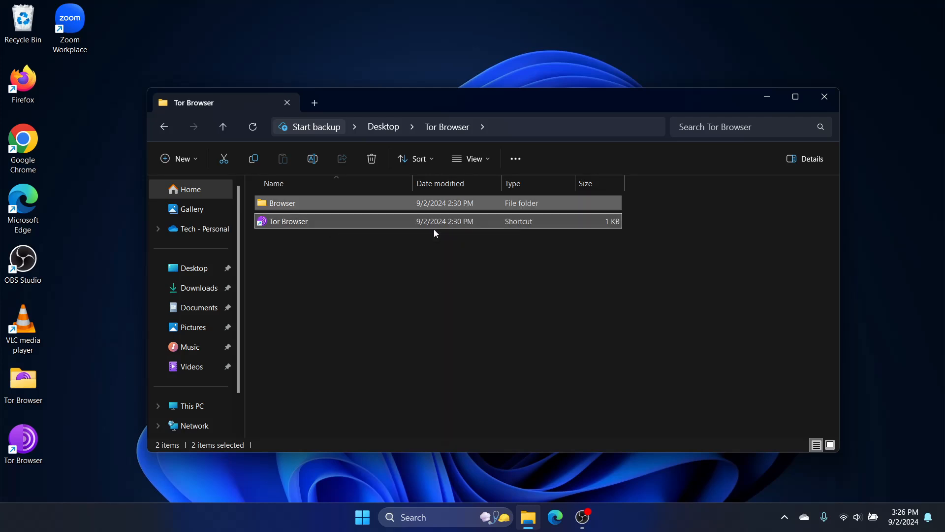
{"action": "left_click", "coordinate": [370, 158]}
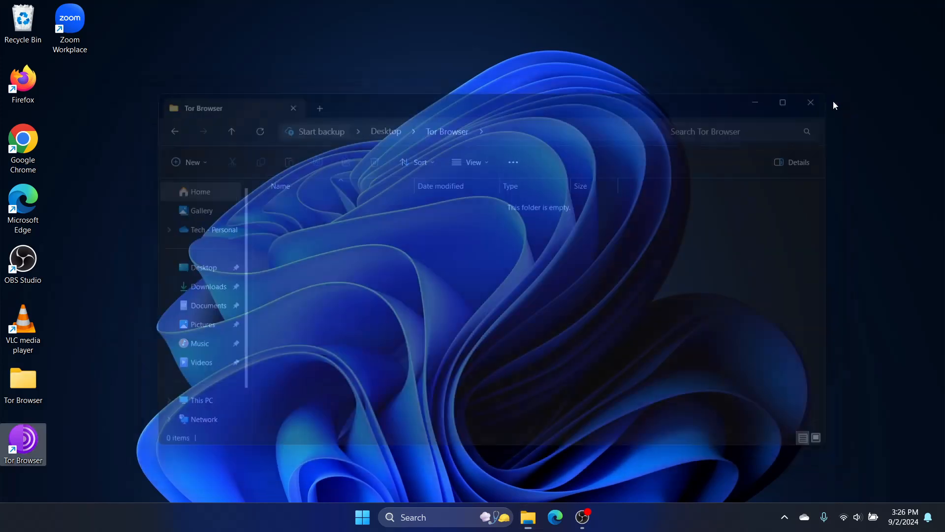
Search Bing in Edge for 'tor browser' to reach the Tor Project download page
{"action": "left_click", "coordinate": [810, 102]}
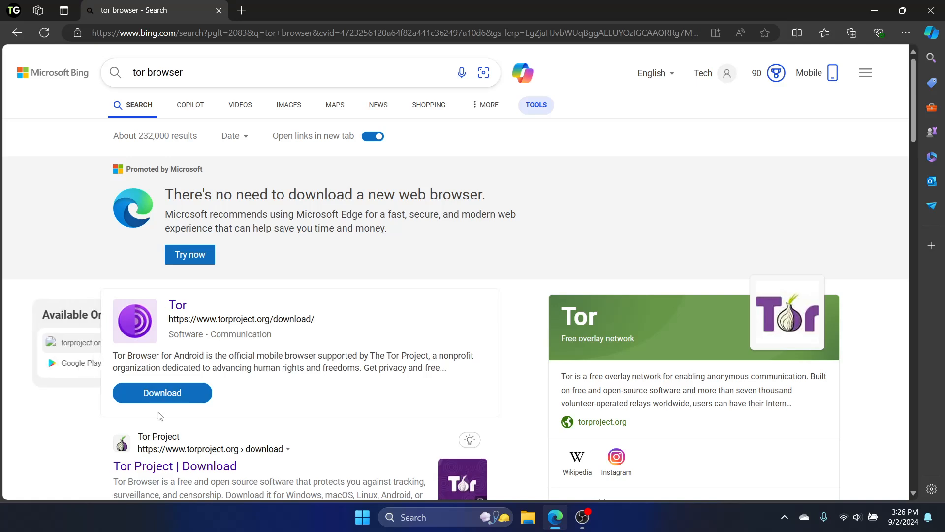
Download the Tor Browser installer from torproject.org and show it in its folder
{"action": "left_click", "coordinate": [161, 392]}
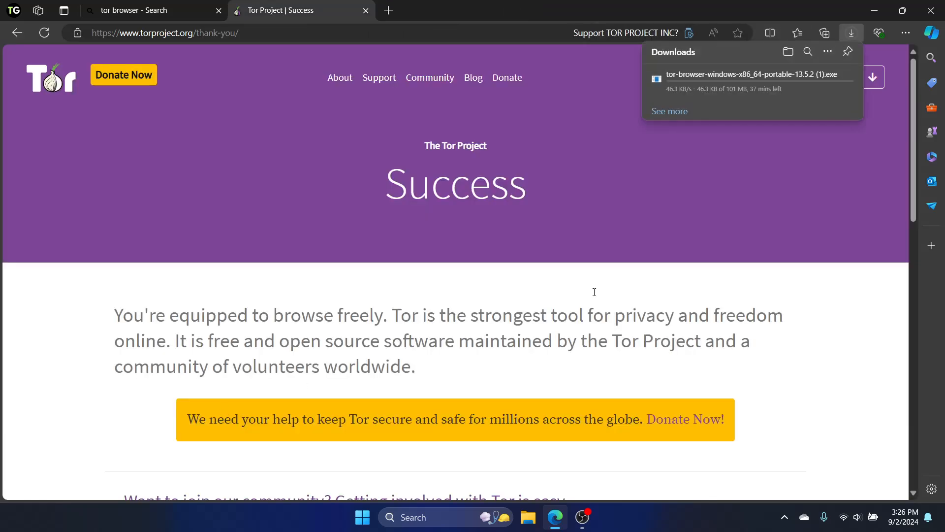
{"action": "mouse_move", "coordinate": [757, 196]}
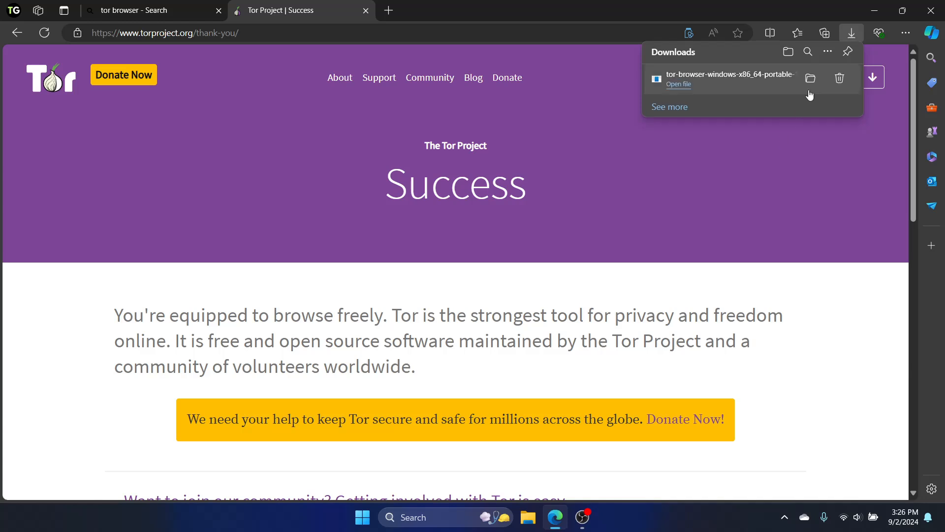
{"action": "left_click", "coordinate": [810, 79]}
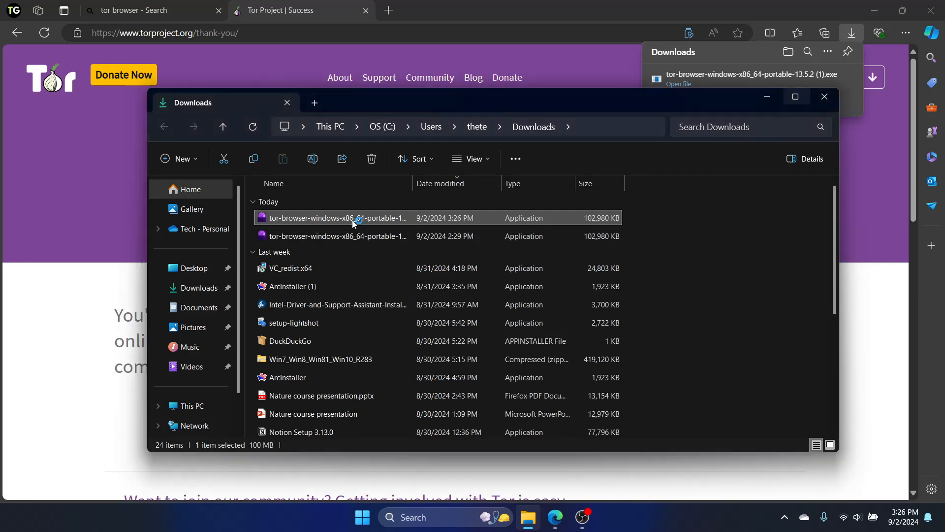
Run the installer in English, installing into the suggested Desktop Tor Browser folder
{"action": "double_click", "coordinate": [335, 218]}
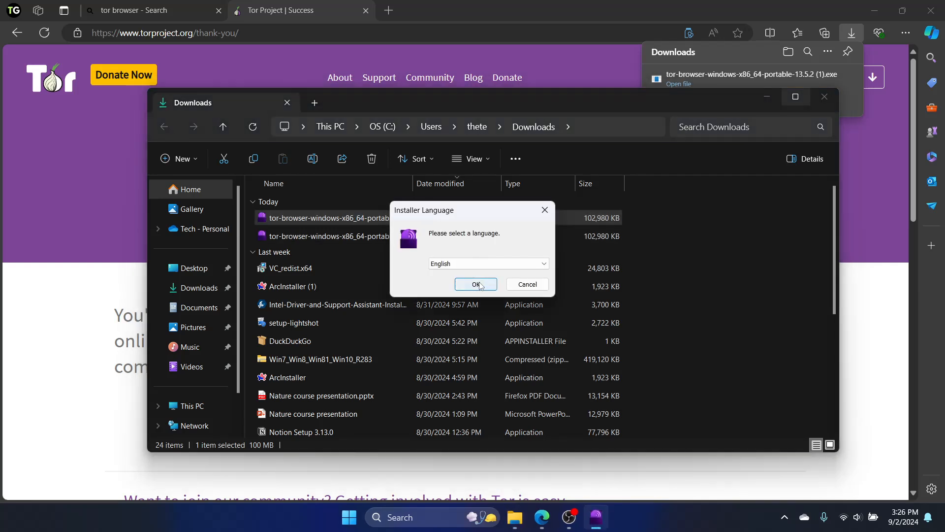
{"action": "left_click", "coordinate": [475, 284]}
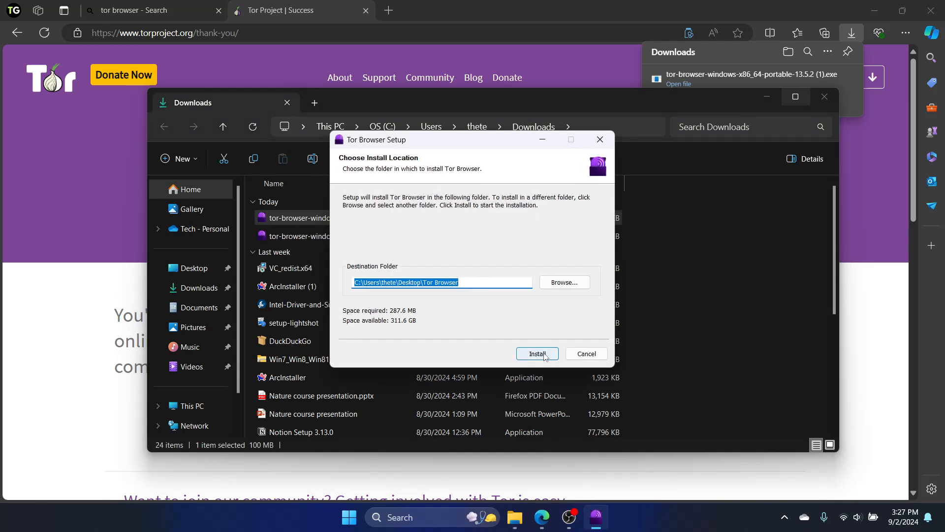
{"action": "left_click", "coordinate": [536, 354]}
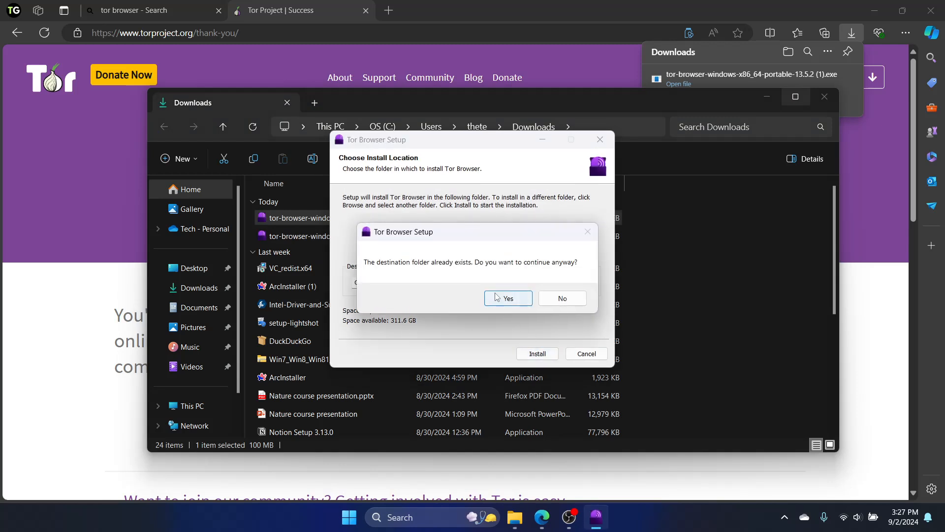
Install into the existing Tor Browser folder, minimize Downloads, and finish the wizard
{"action": "left_click", "coordinate": [508, 298]}
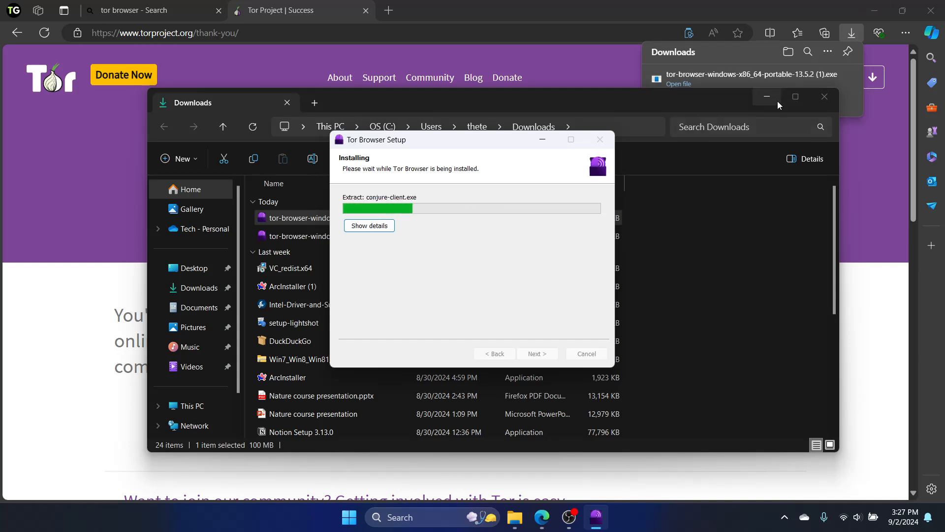
{"action": "mouse_move", "coordinate": [766, 96]}
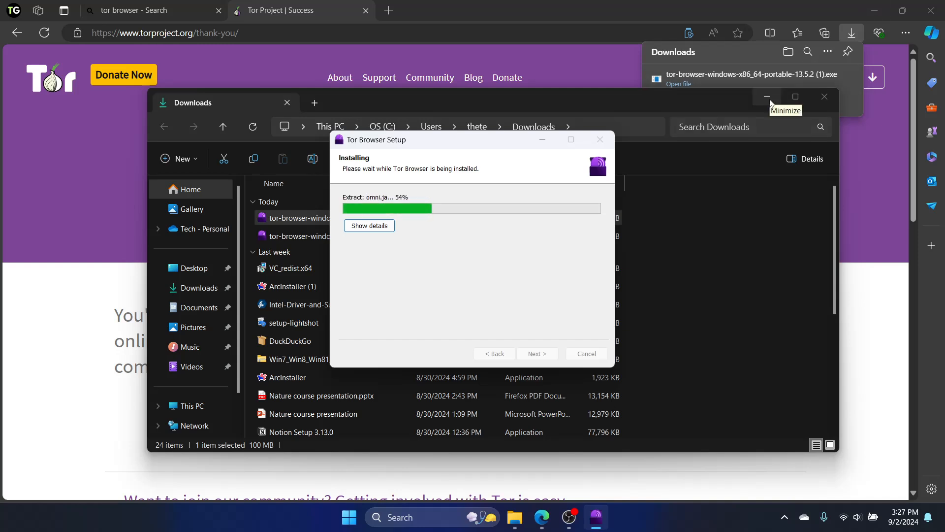
{"action": "left_click", "coordinate": [768, 96]}
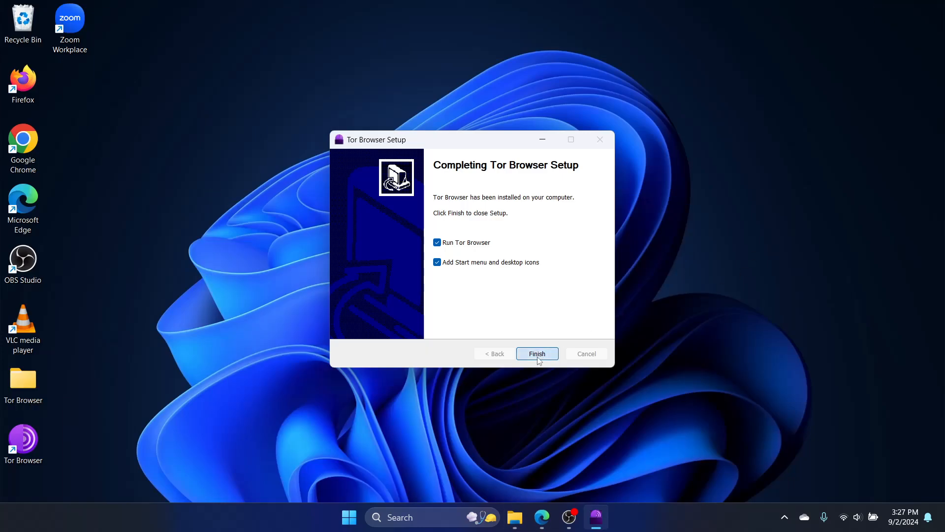
{"action": "left_click", "coordinate": [536, 354]}
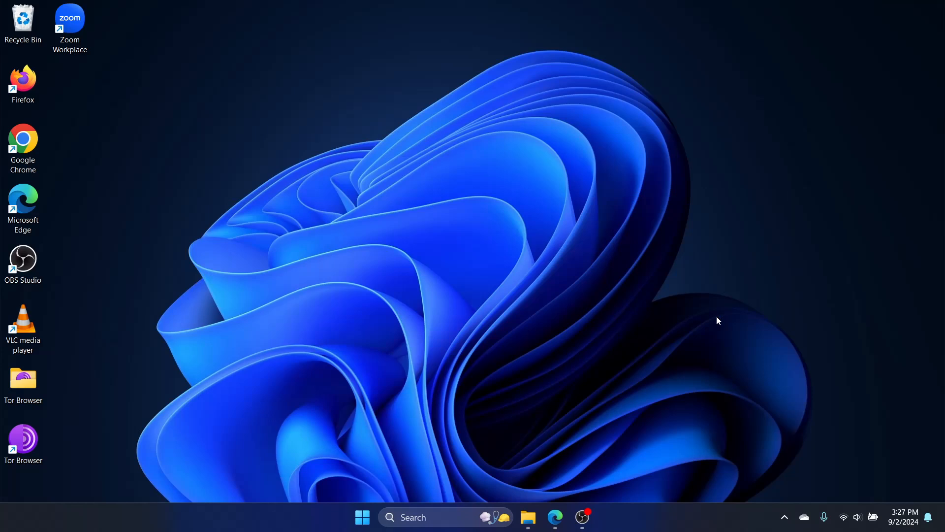